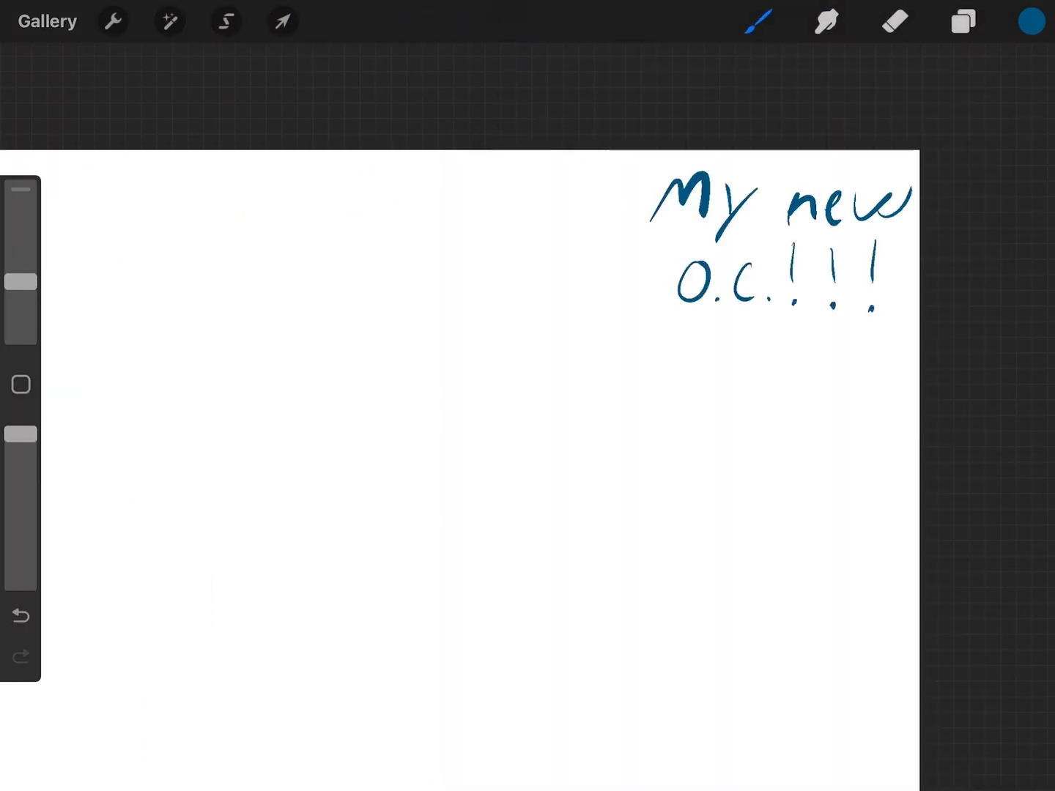
Step: Draw a scalloped cloud under 'My new O.C.!!!' and letter numbered good-at and bad-at lists
left_click(1031, 20)
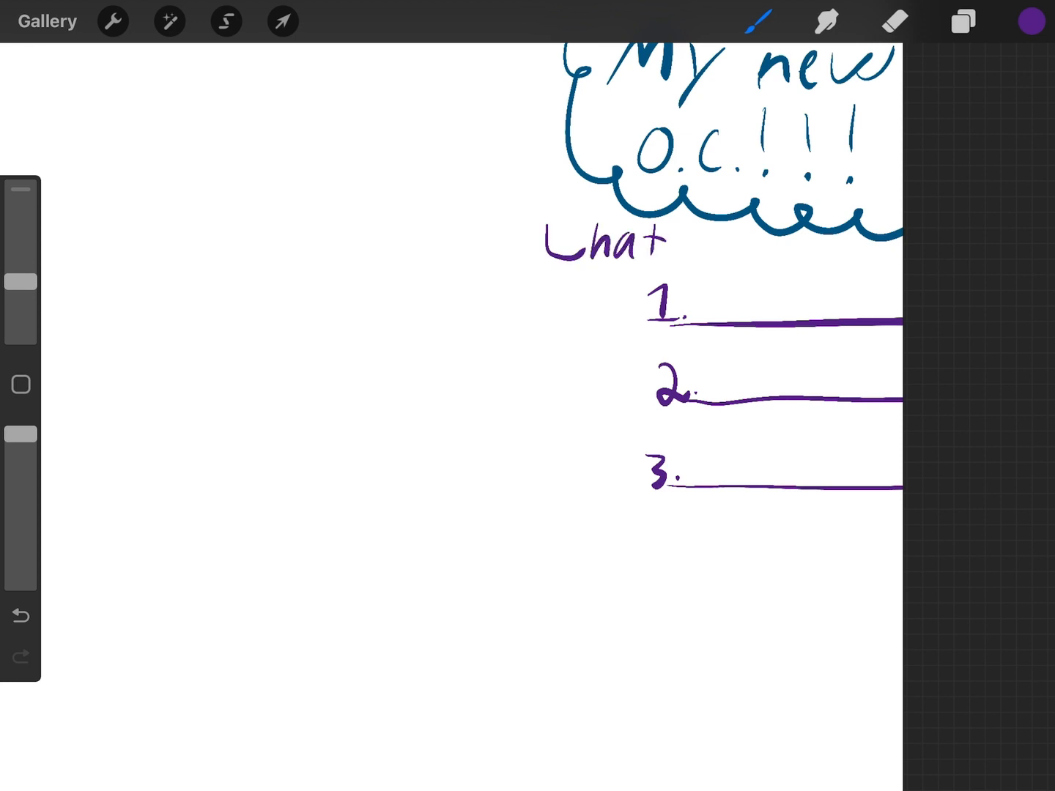
left_click(20, 615)
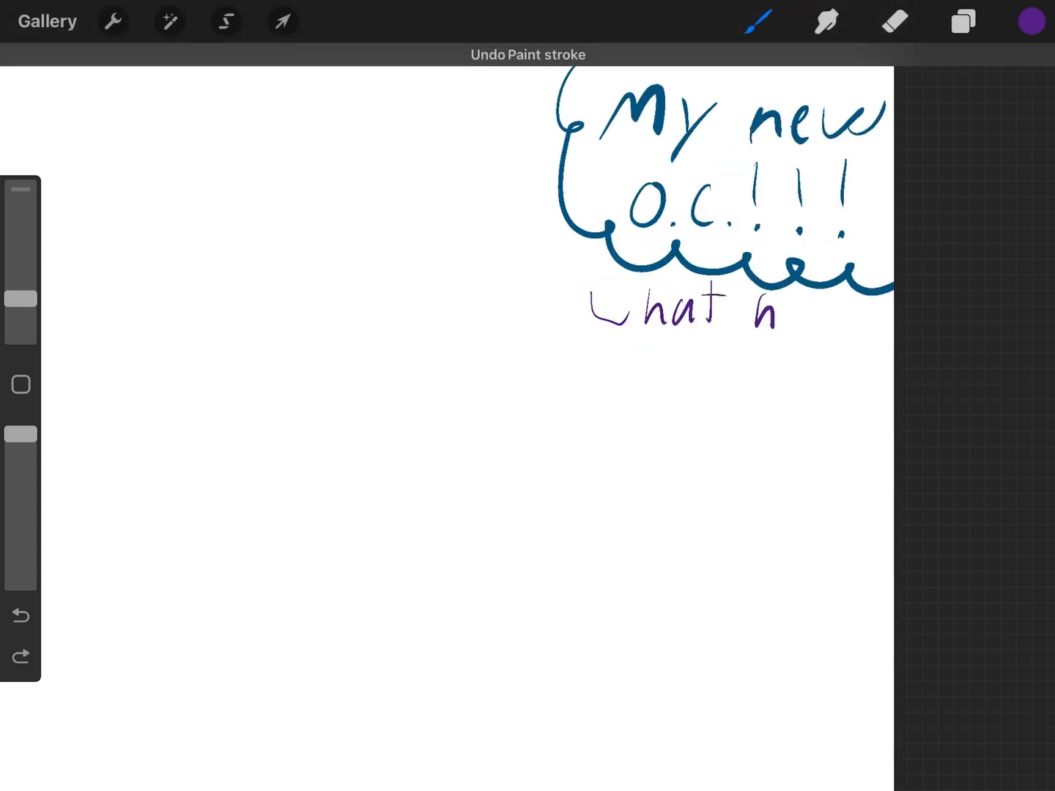
left_click(1030, 20)
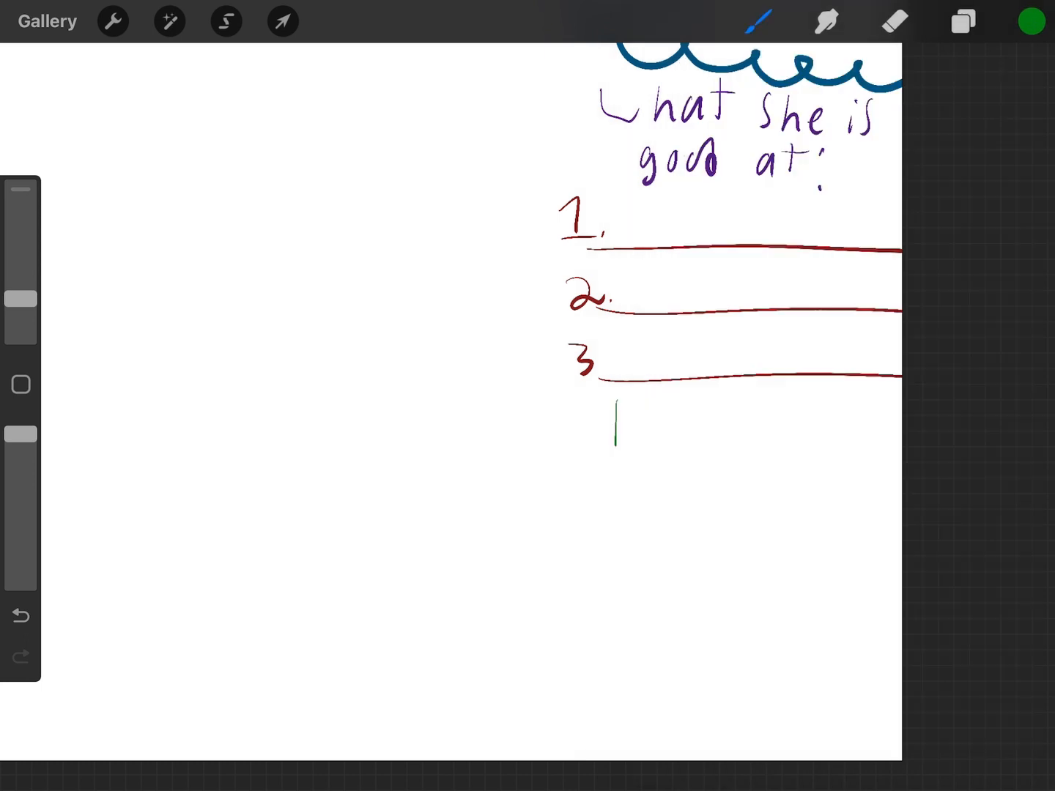
left_click(1031, 20)
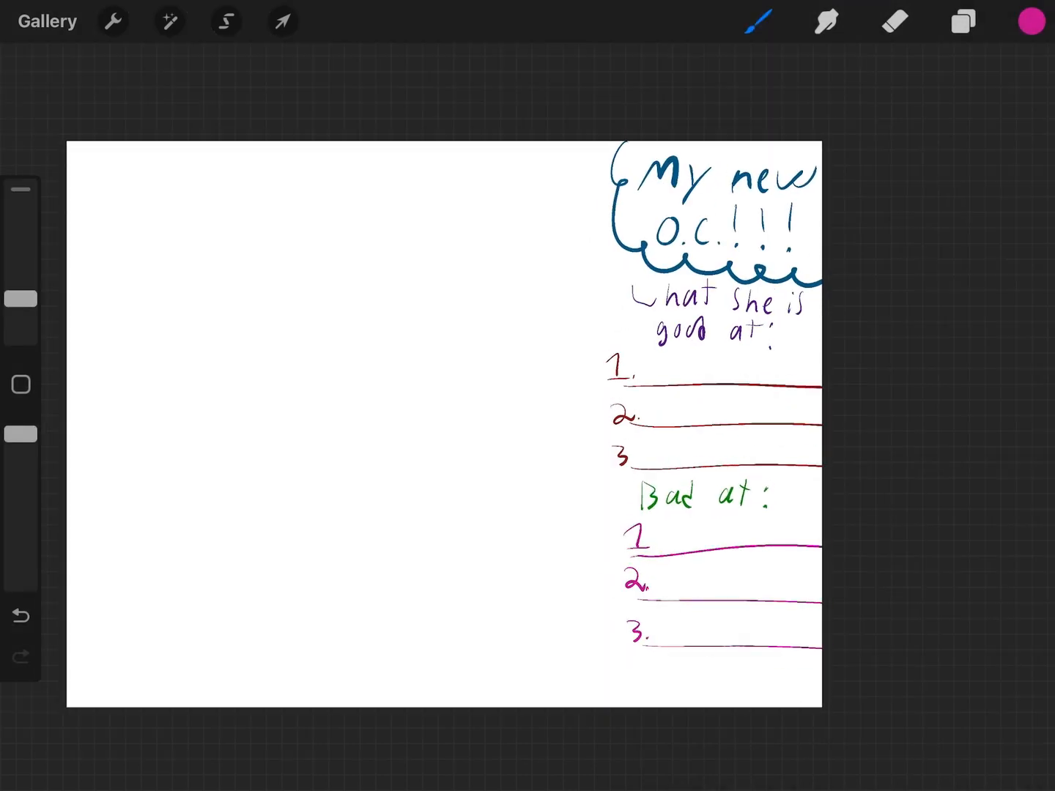
Step: Letter 'What she likes:', 'Hate's:', 'School:' and 'Popyalar: yes! No', then choose a black background
left_click(1031, 21)
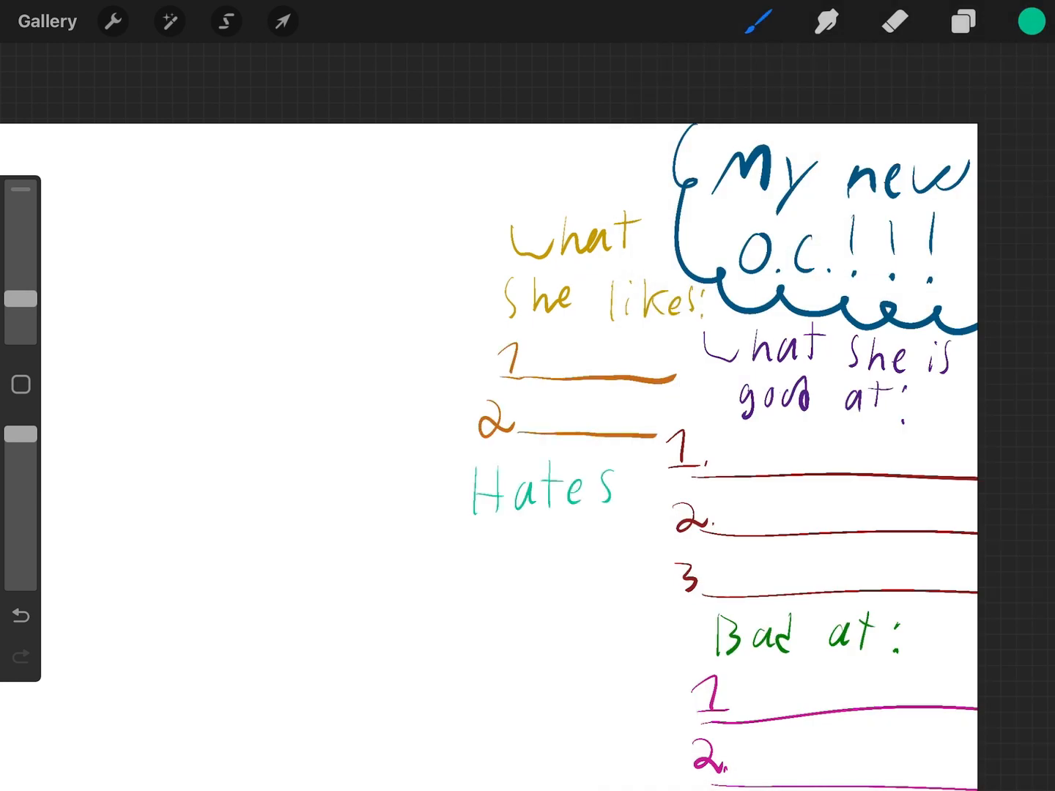
left_click(1031, 21)
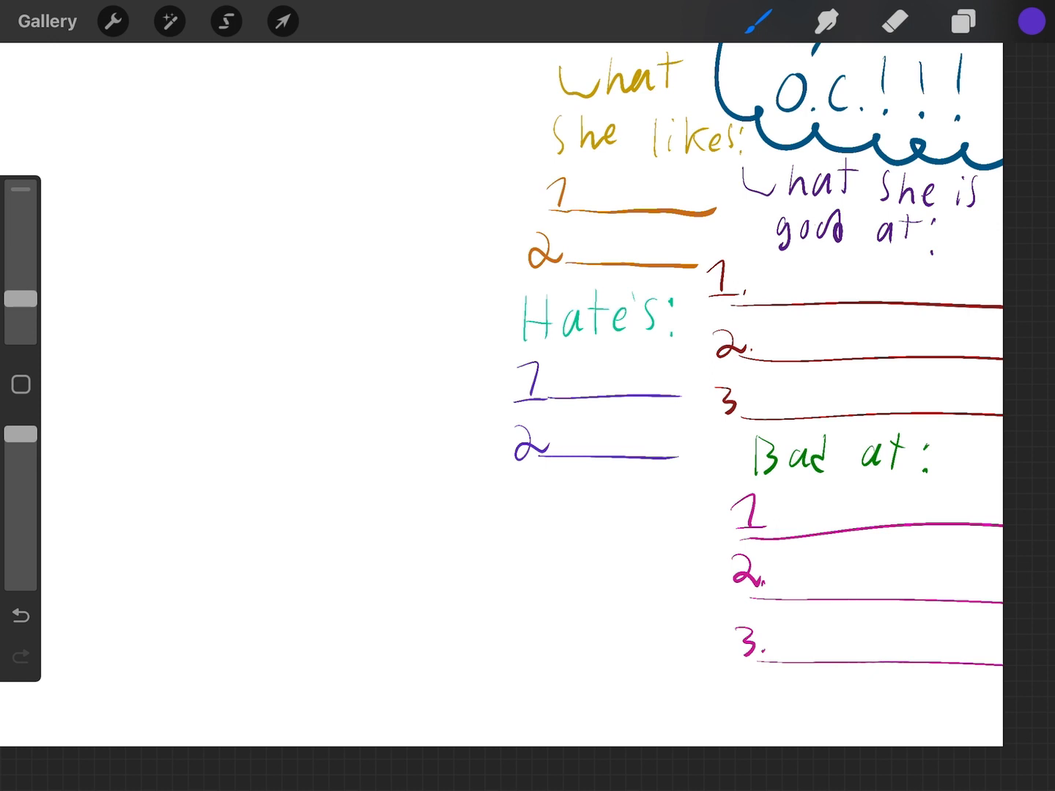
left_click(1031, 21)
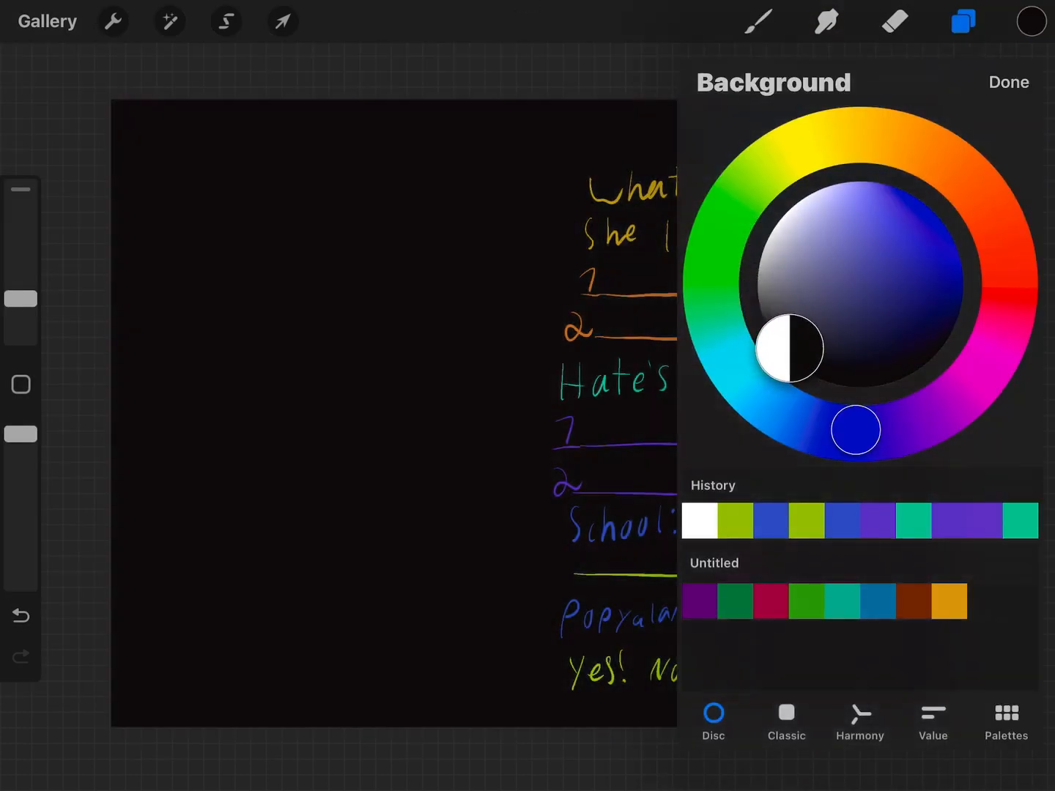
Step: Confirm the black background, write answers in white, circle 'No', add 'Bella!' and '(is 13 years)'
left_click(1009, 81)
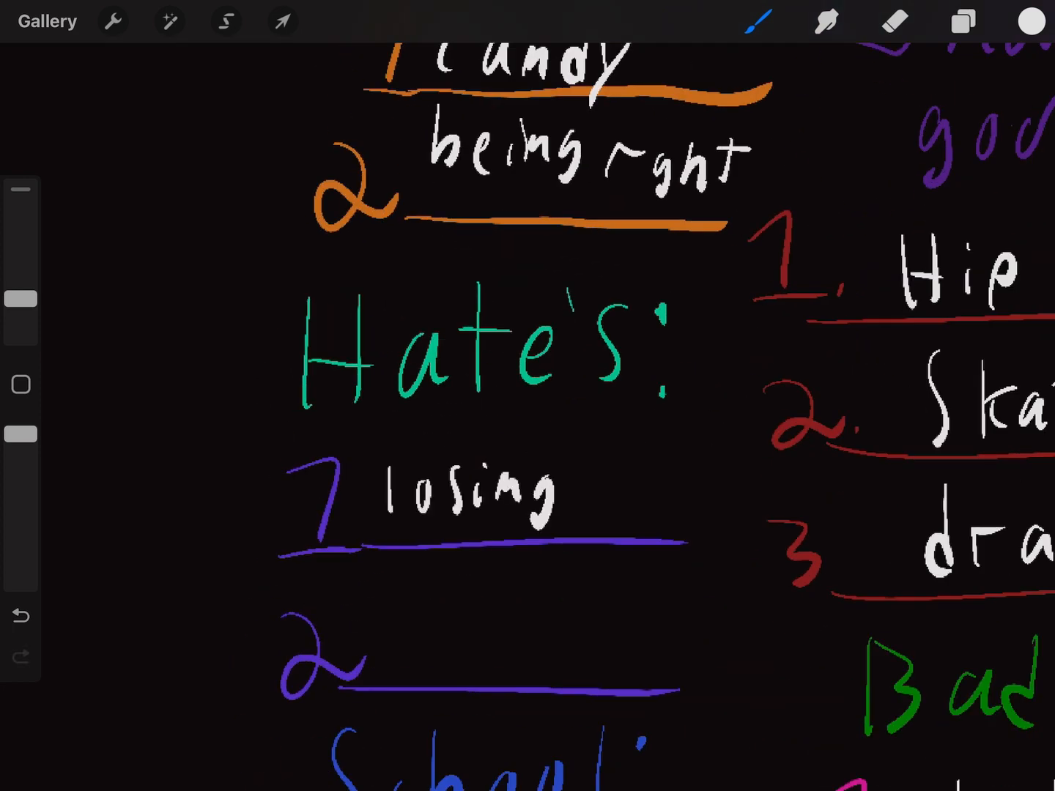
scroll("down", 3)
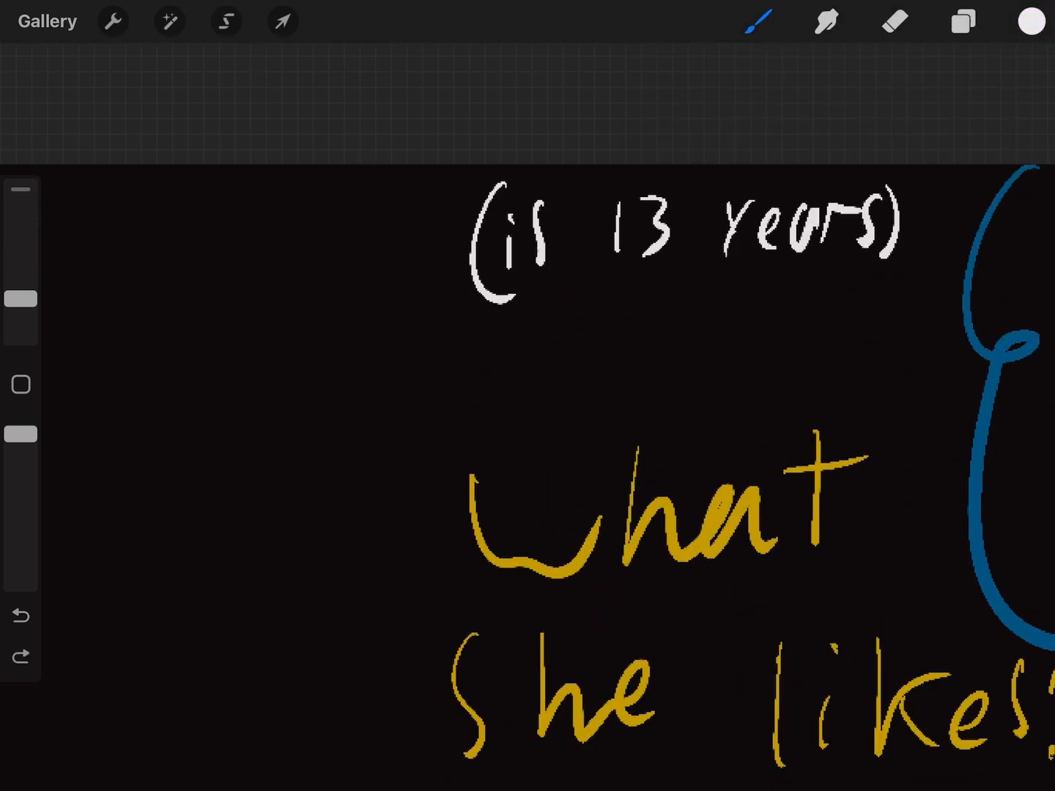
left_click(1031, 20)
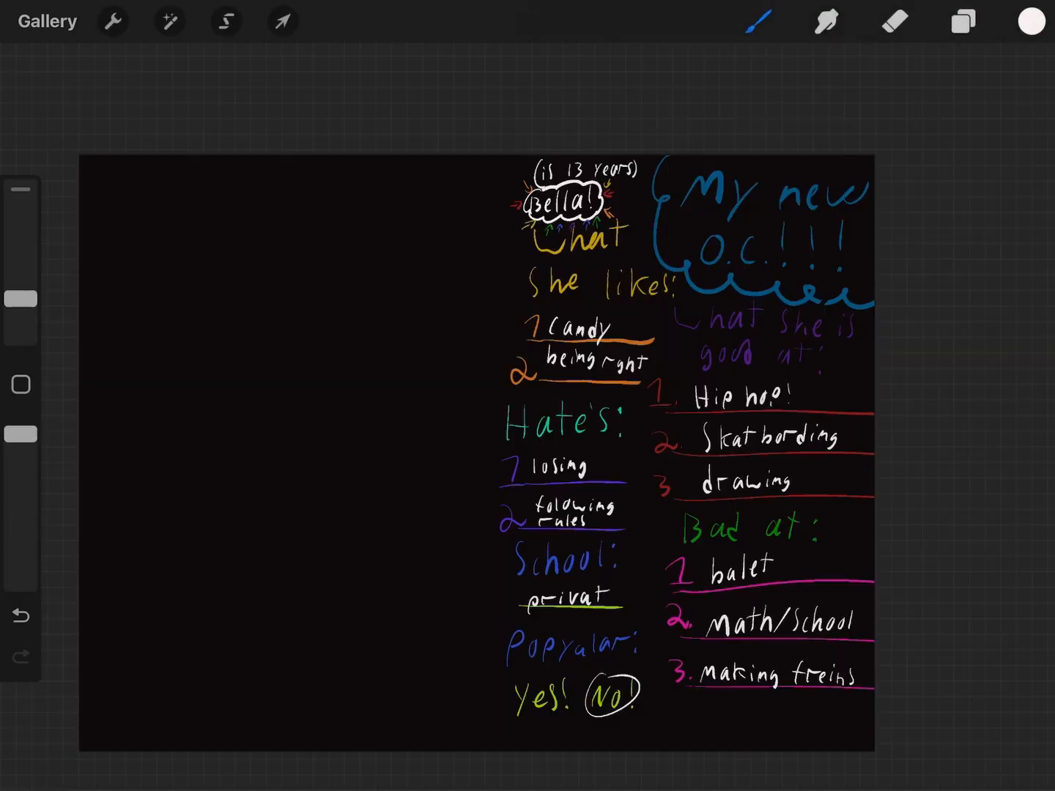
left_click(759, 20)
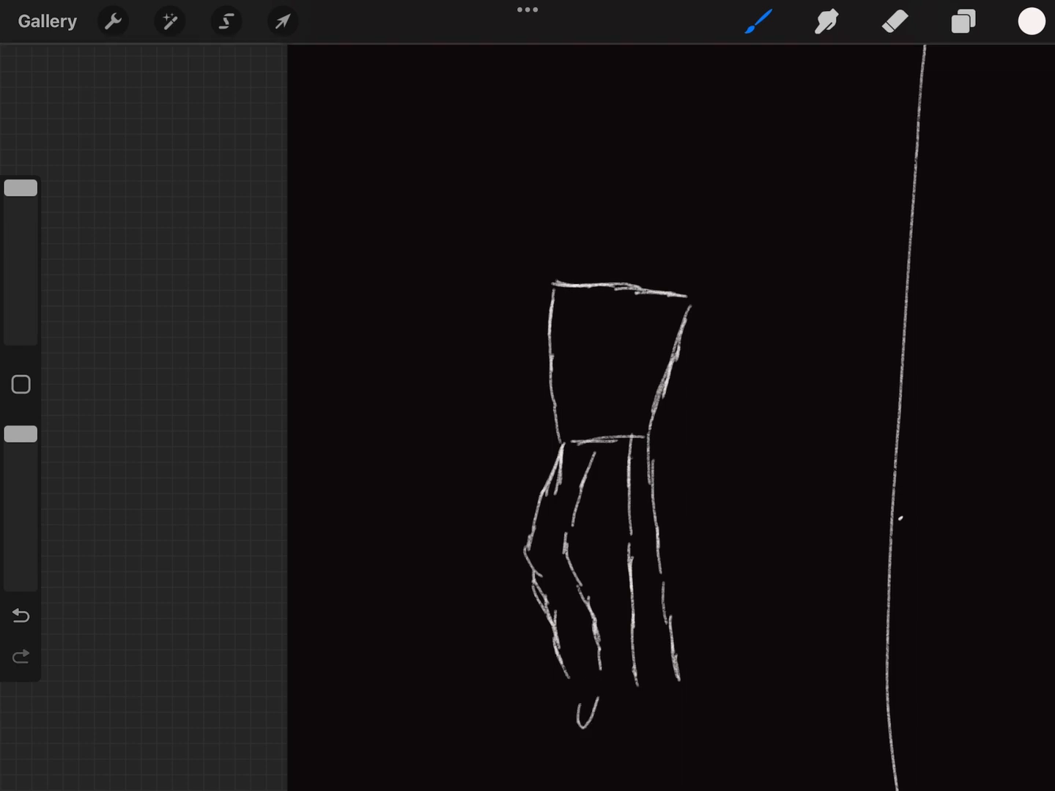
Step: Pencil-sketch a white torso, legs, head and an arm holding a skateboard on the left
left_click(19, 615)
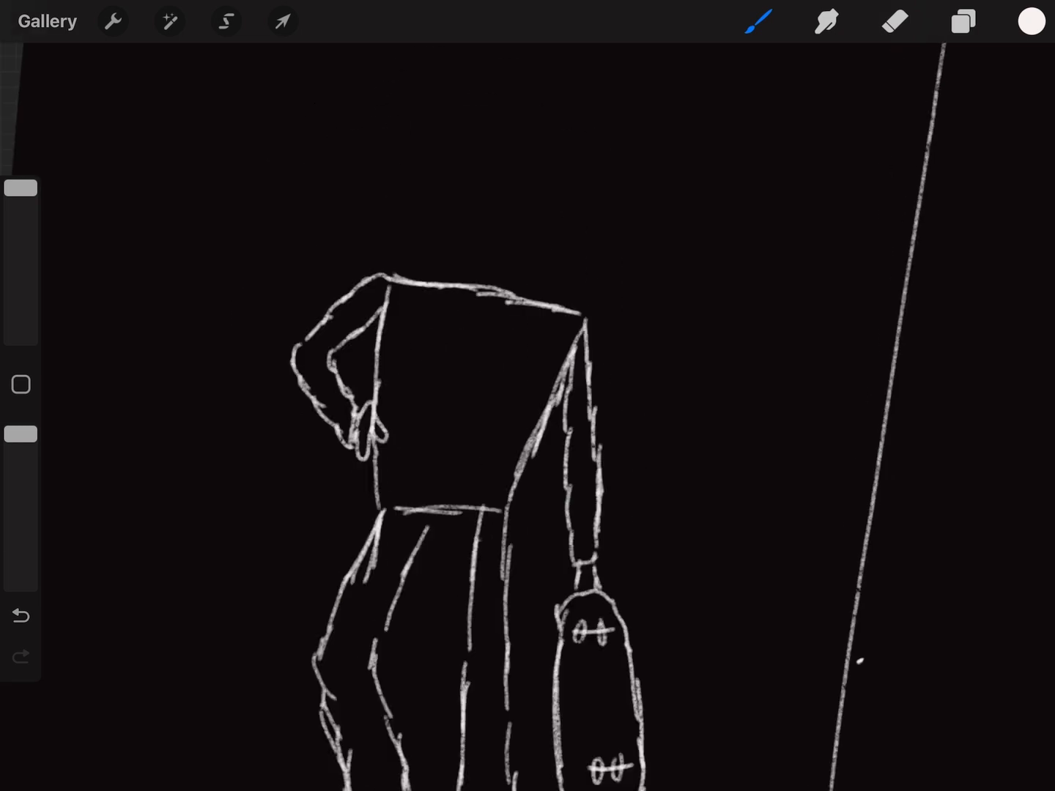
left_click(20, 615)
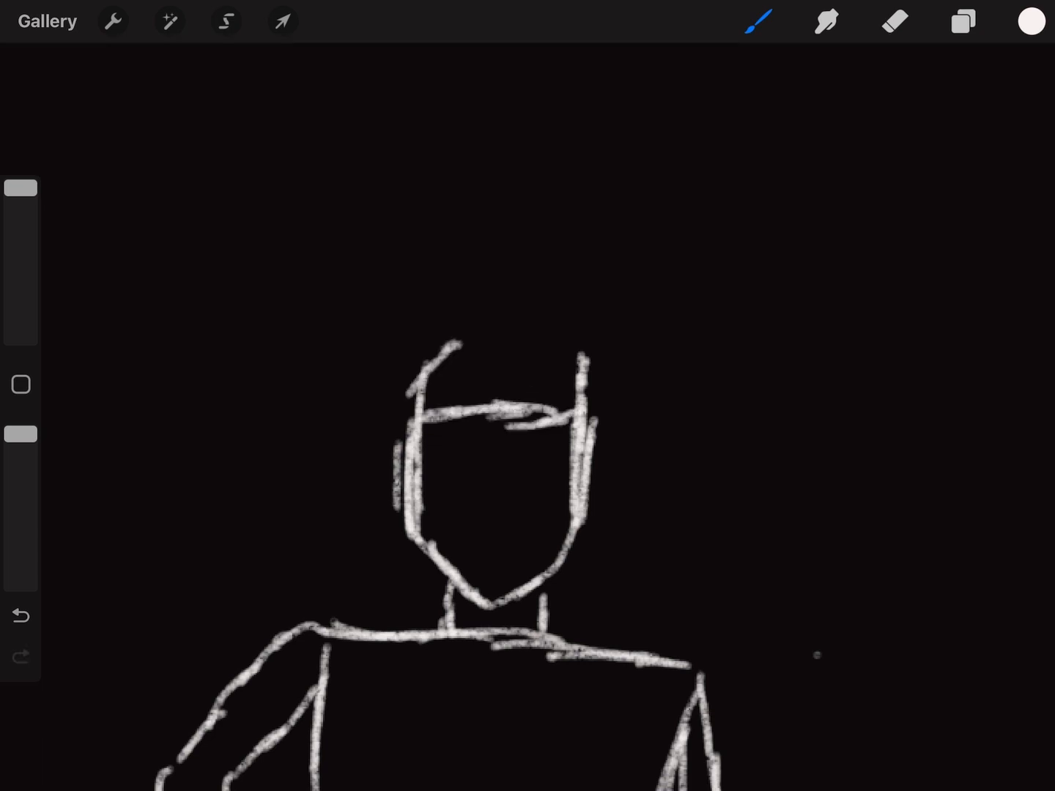
left_click(20, 615)
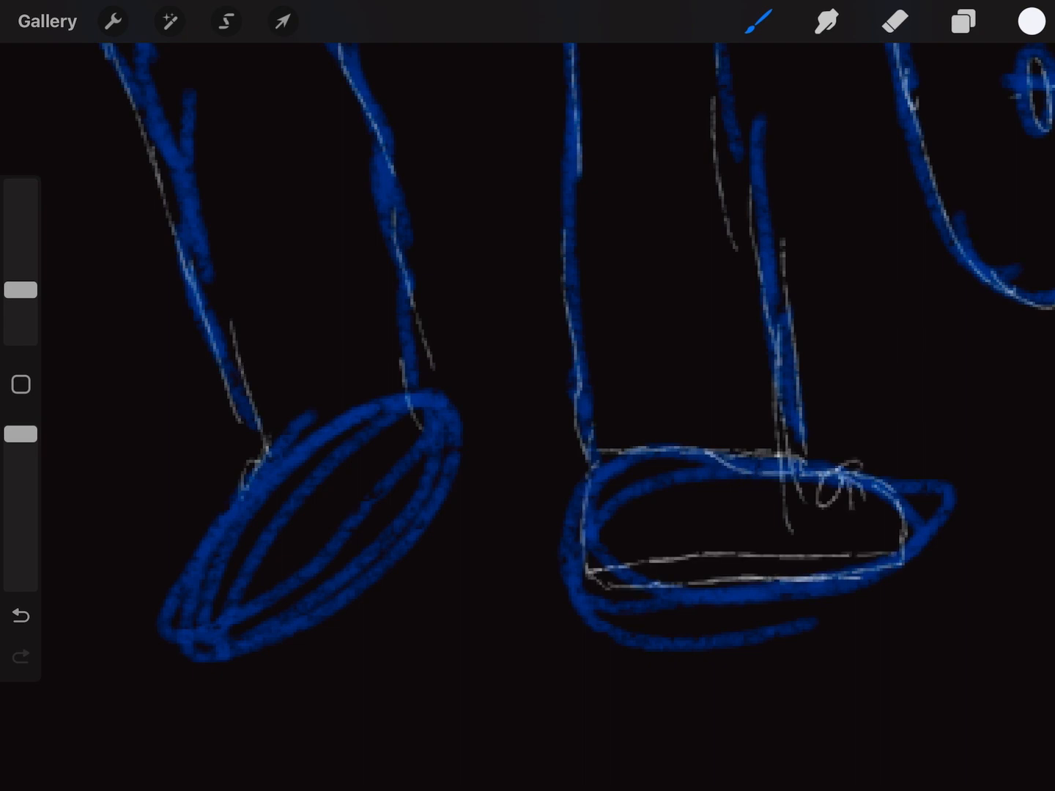
Step: Rotate the pale left shoe outline onto its blue shoe, then copy and paste the layer
left_click(281, 21)
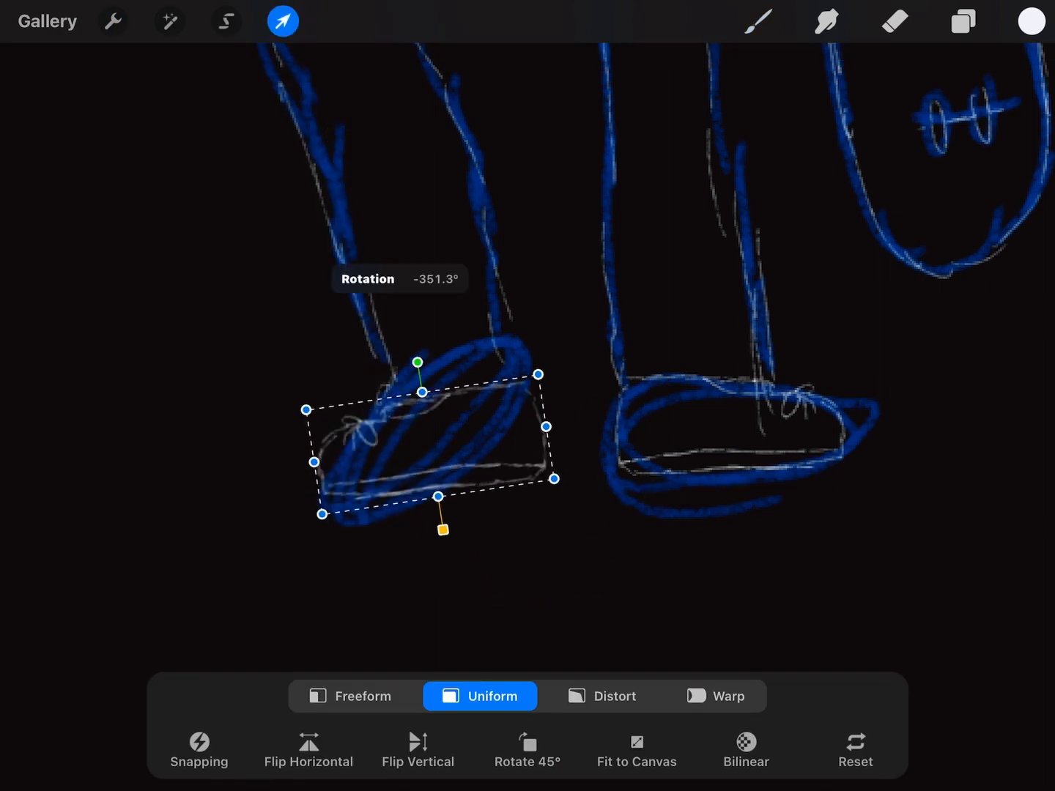
left_click(962, 21)
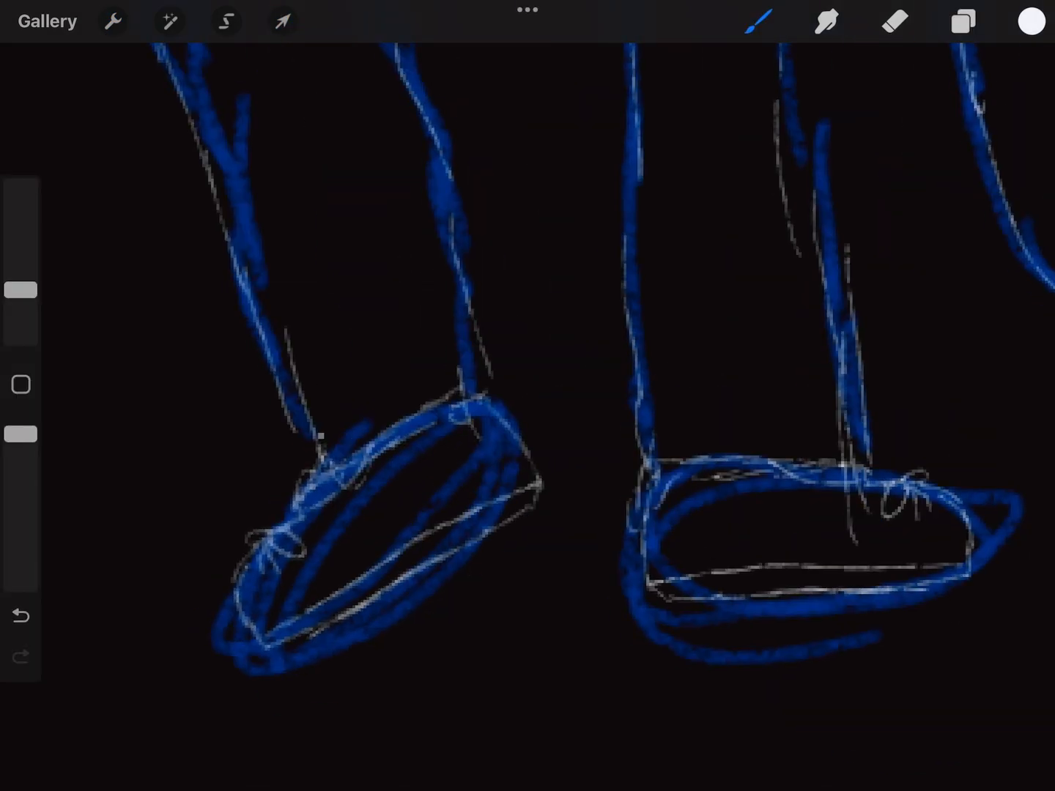
left_click(20, 615)
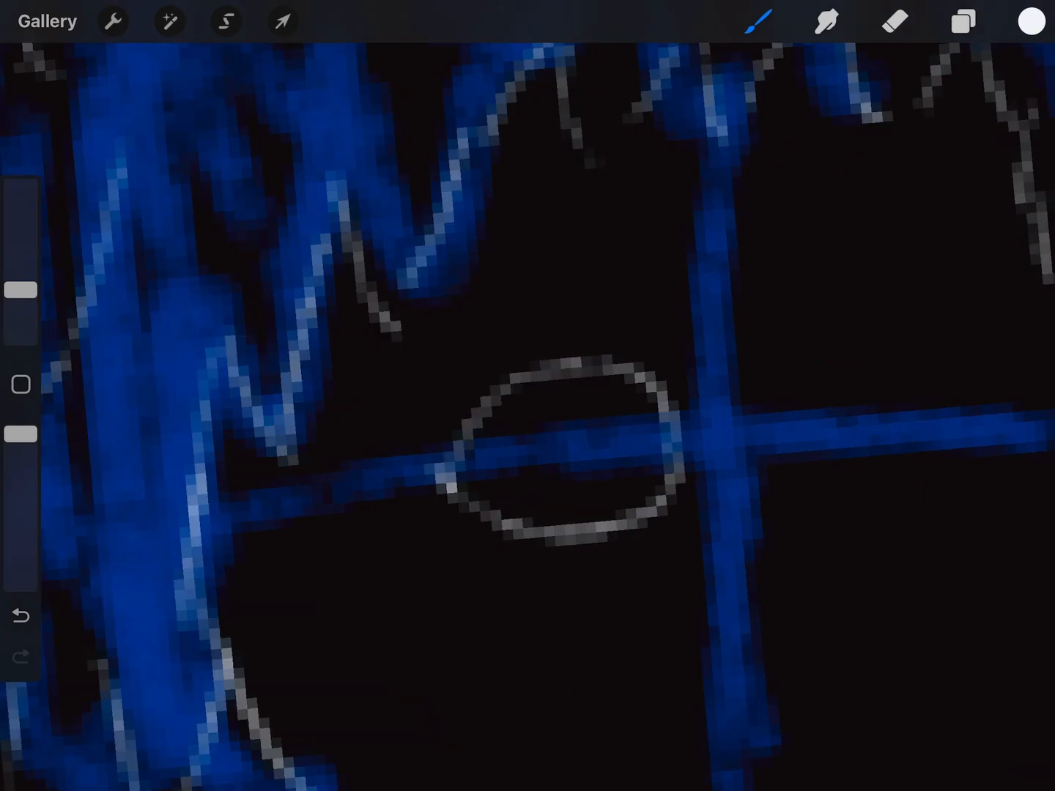
left_click(112, 20)
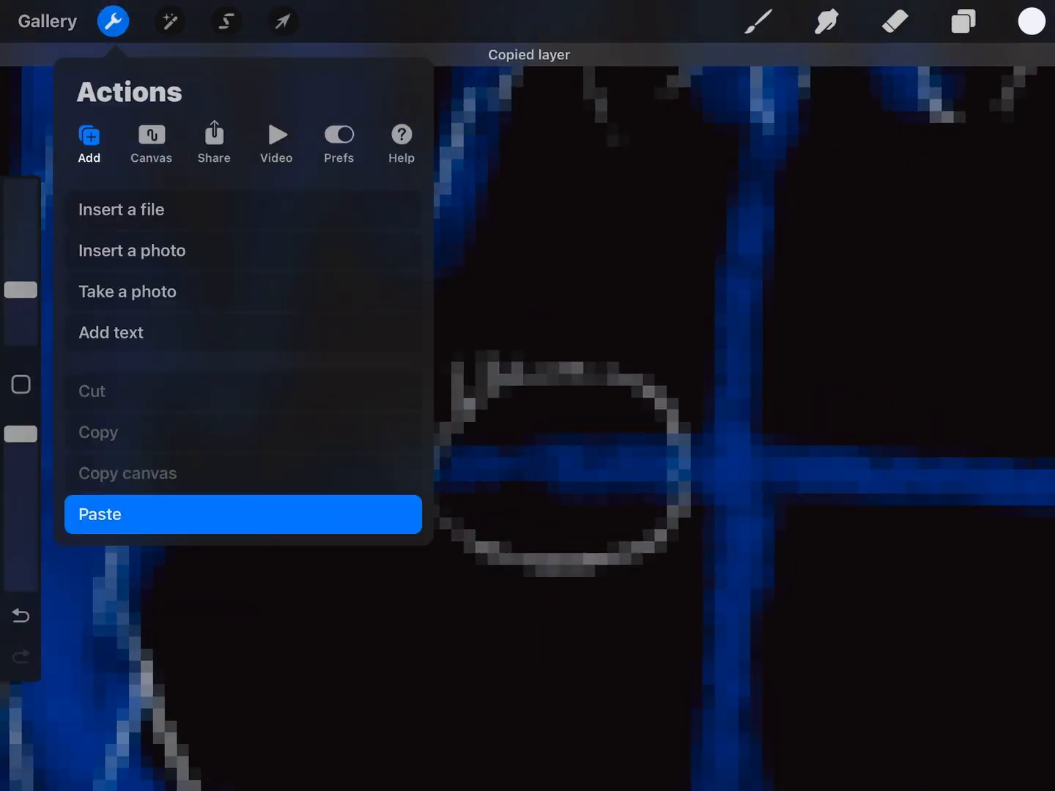
left_click(242, 513)
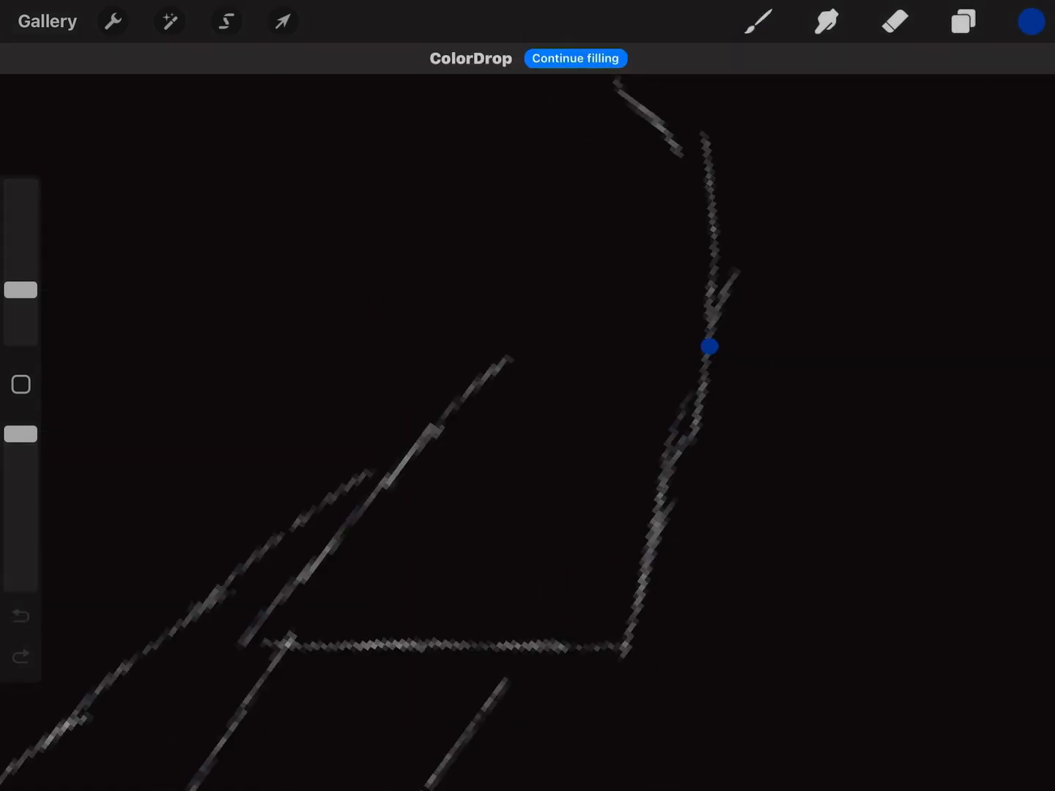
Step: Fill more of the figure's sketch lines with dark red before tracing white line art
left_click(1030, 21)
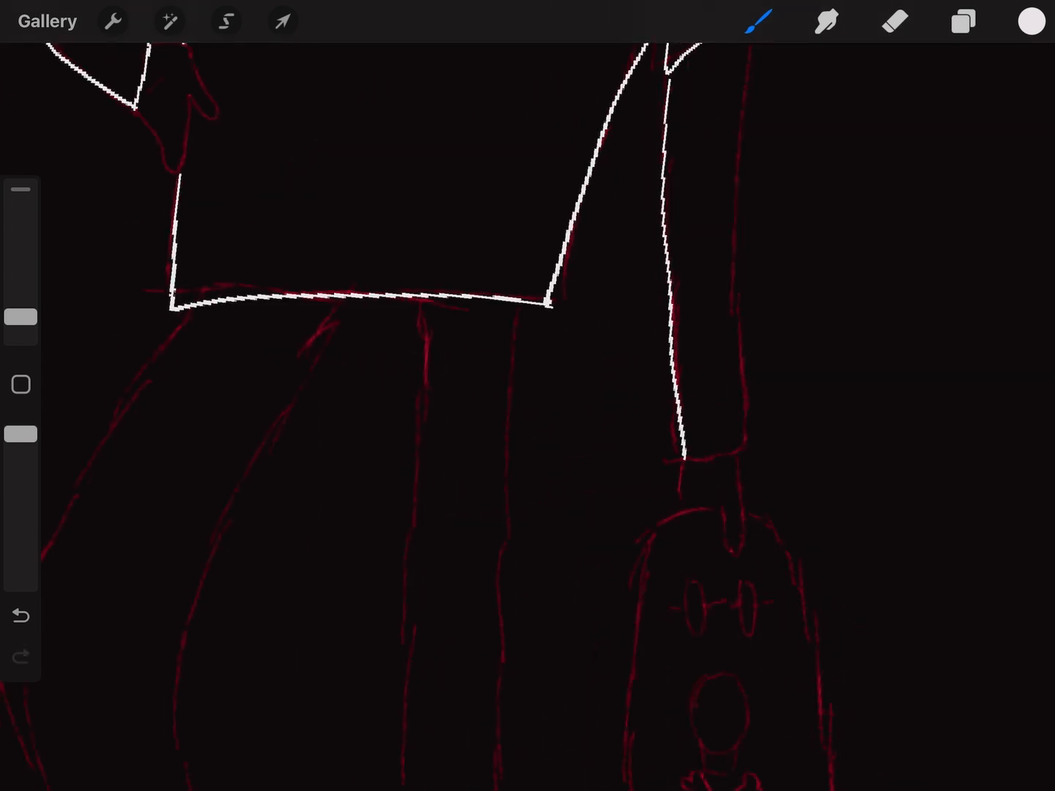
Step: Ink Bella's face, hair, rock-hand shirt and skull board in white, then select it to move left
left_click(20, 616)
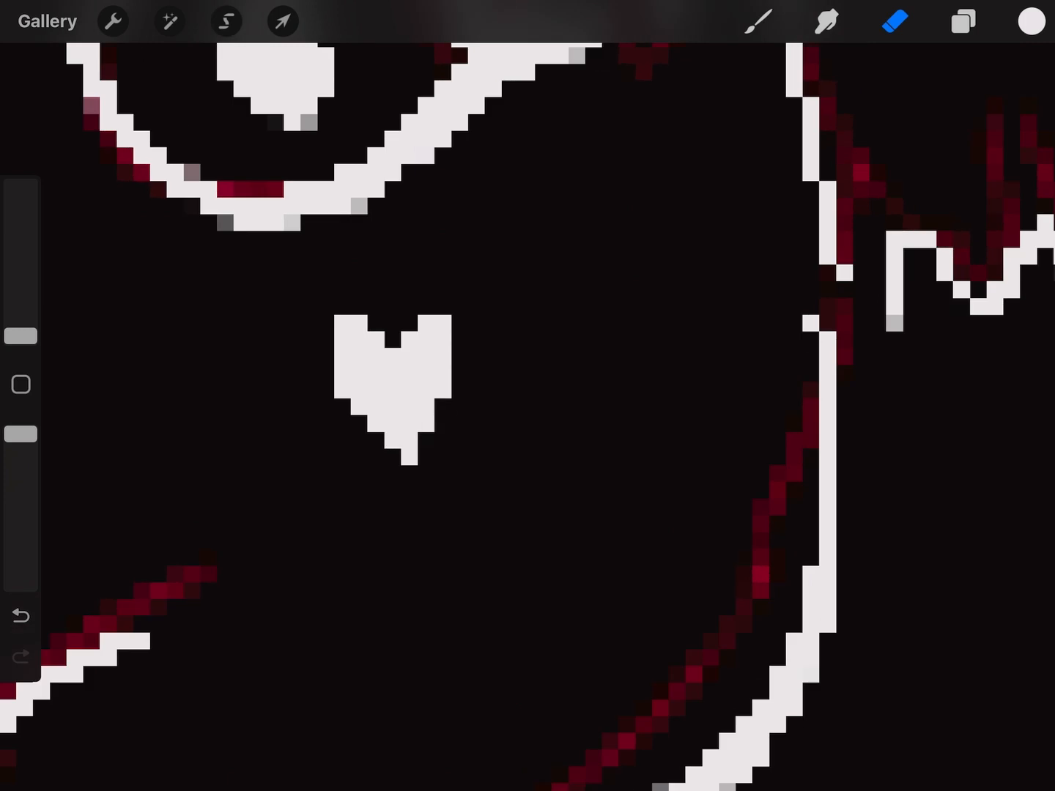
left_click(758, 20)
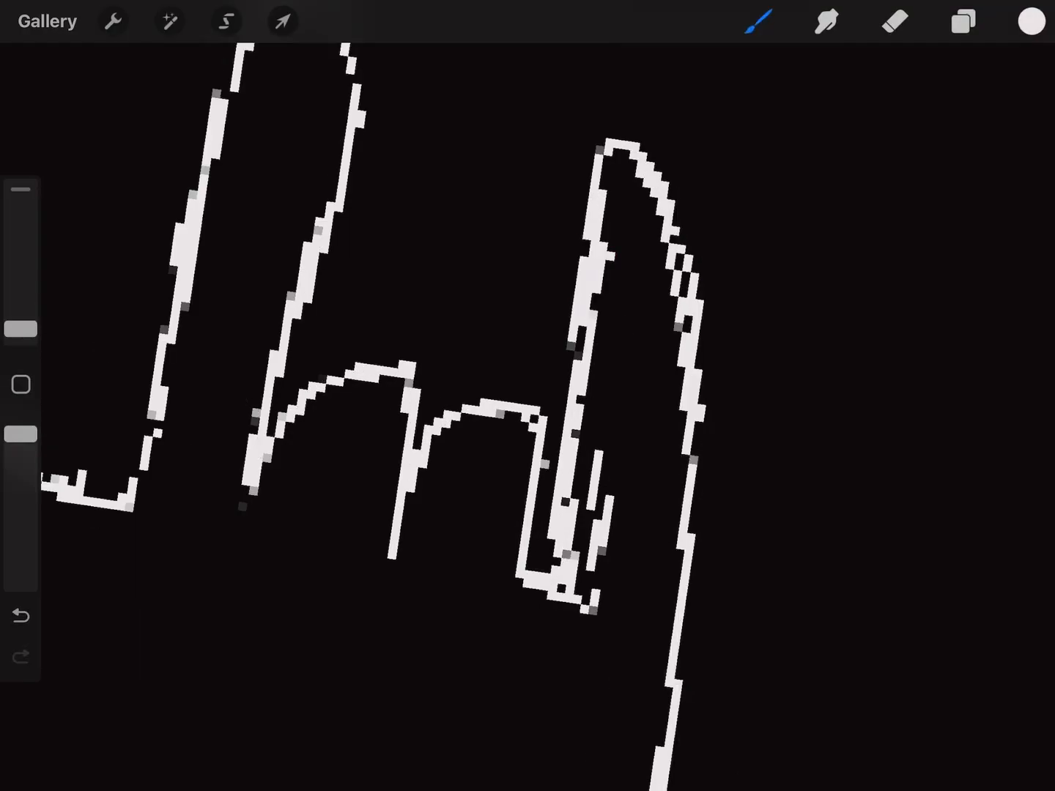
left_click(20, 617)
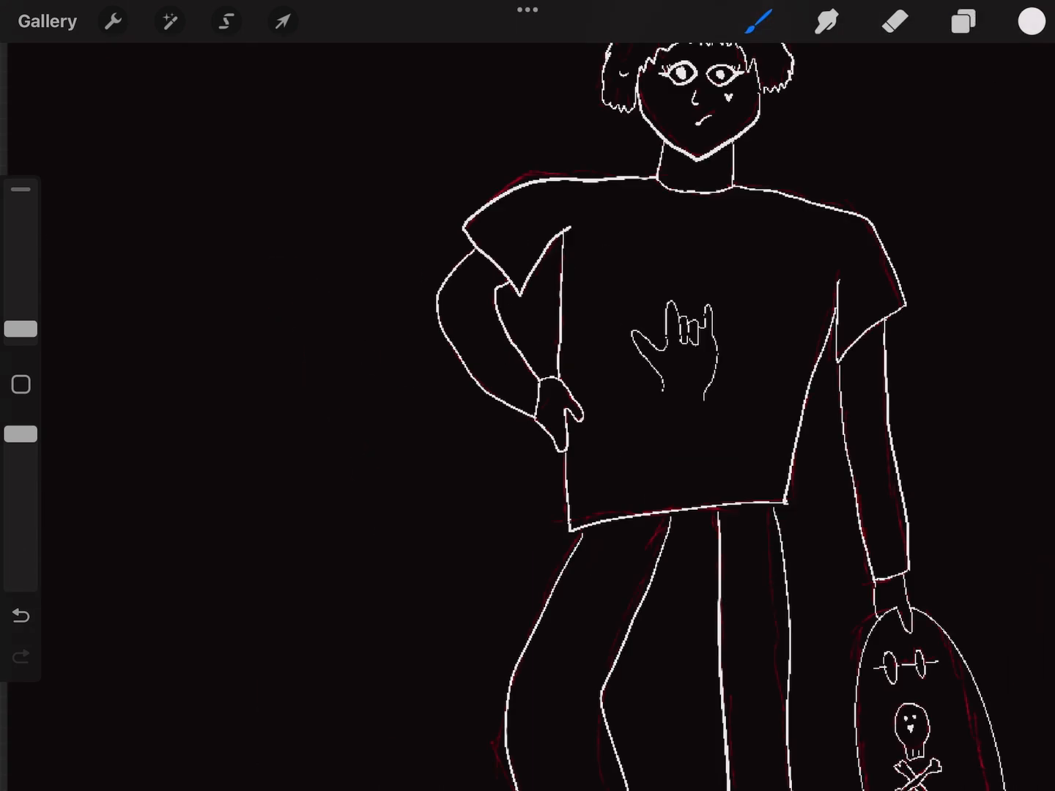
left_click(281, 21)
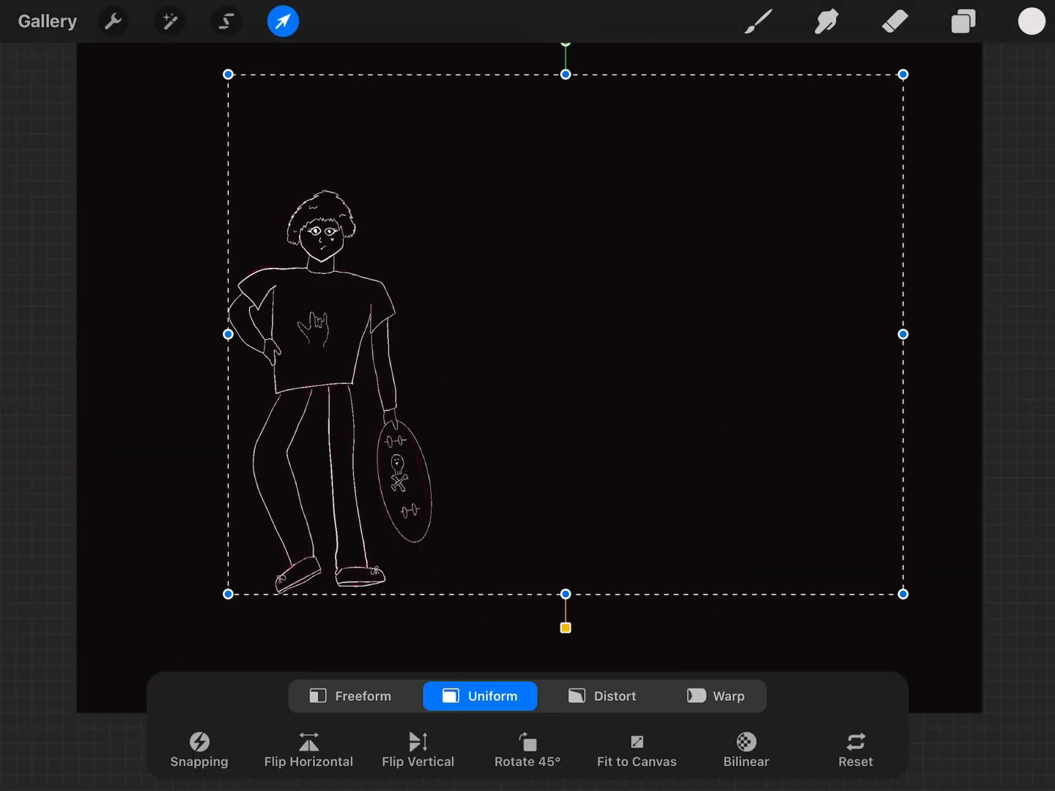